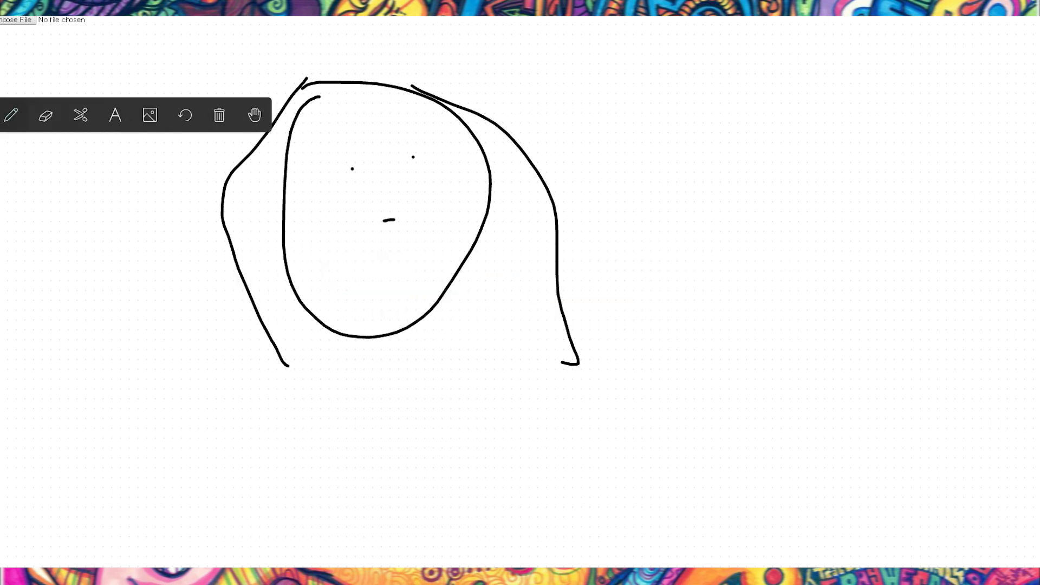
Step: Sketch a tall box labelled Time with a stick figure in its open doorway
click(219, 115)
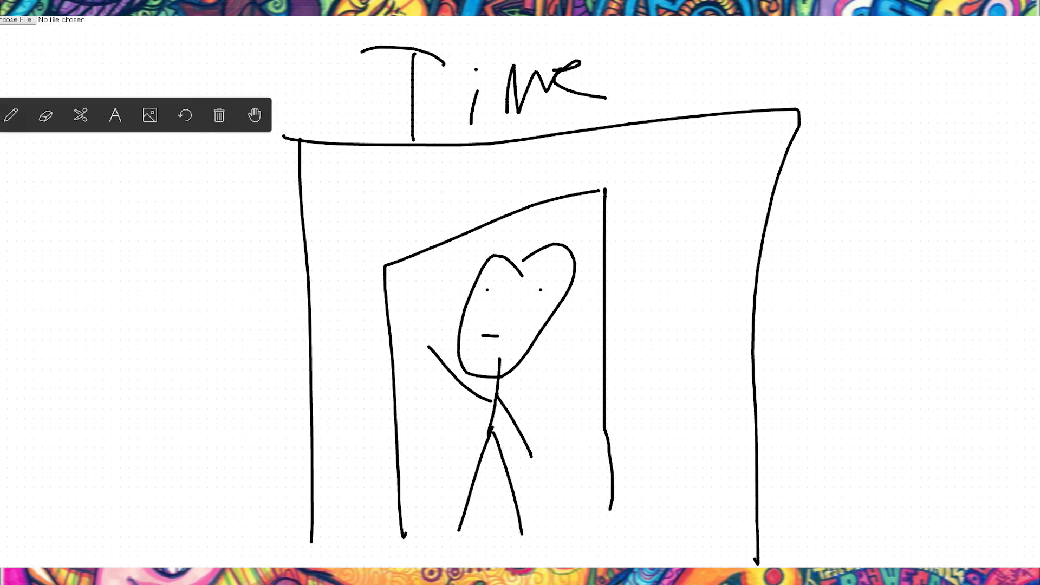
click(219, 115)
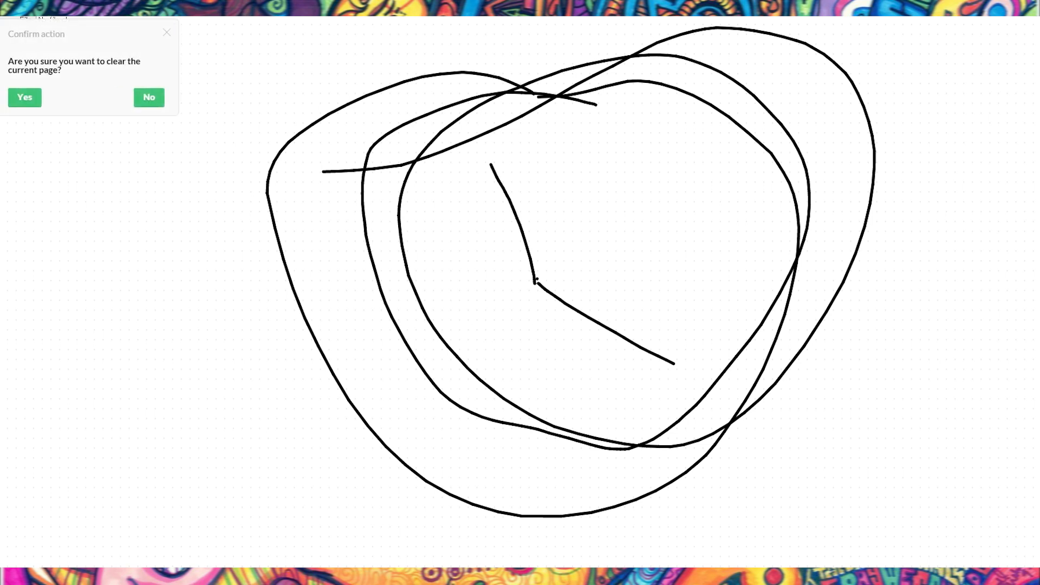
Step: Confirm clearing the page of the looping clock sketch
click(24, 97)
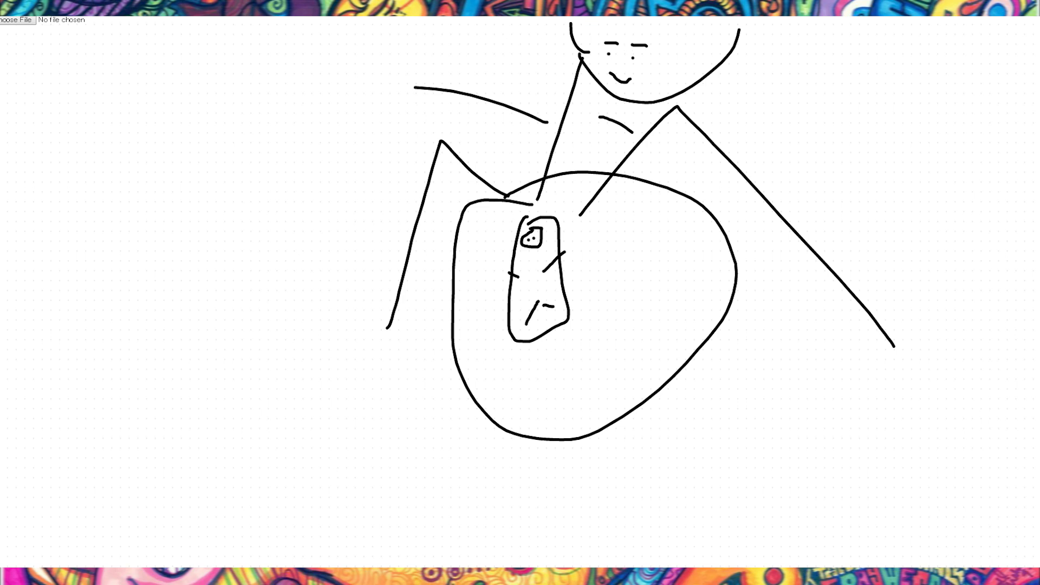